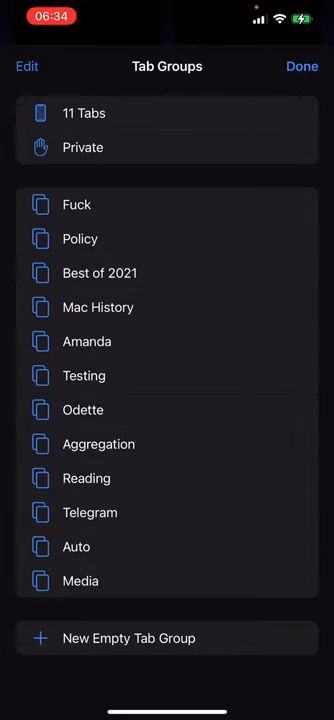
# Search the contact picker for 'david' and bring up his contact card
pyautogui.click(98, 308)
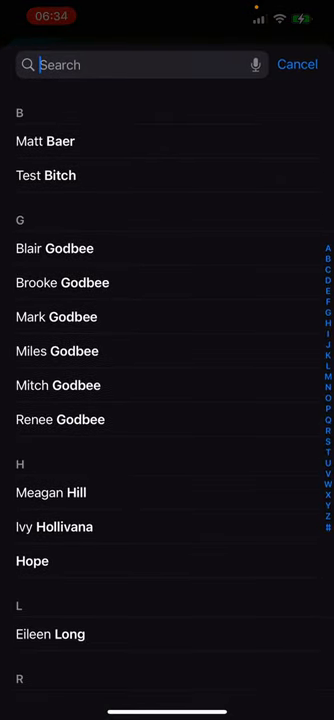
pyautogui.write('david')
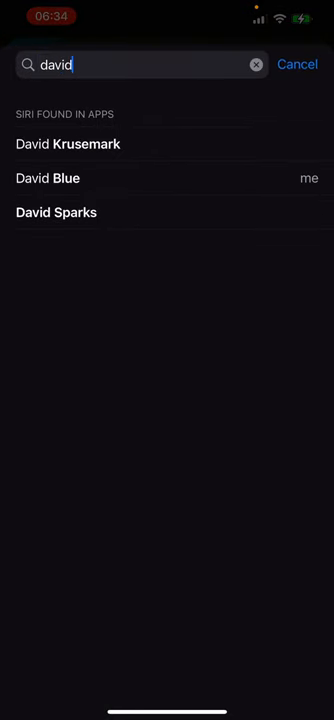
pyautogui.click(48, 178)
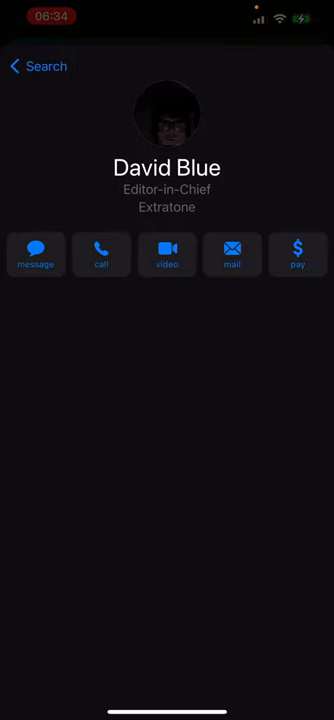
pyautogui.click(36, 252)
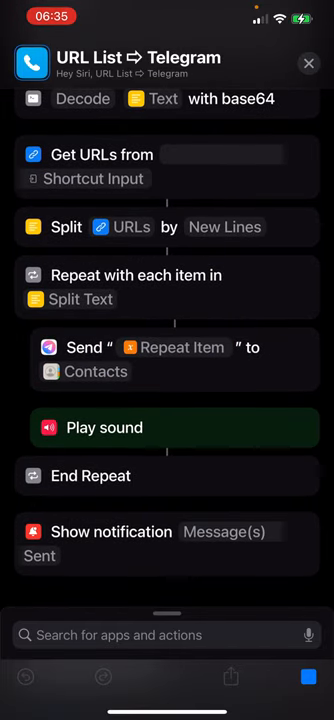
# Run URL List ⇨ Telegram and review the links delivered in Saved Messages
pyautogui.click(168, 360)
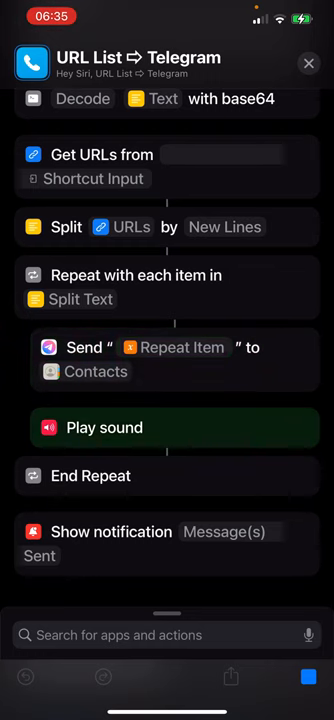
pyautogui.click(168, 360)
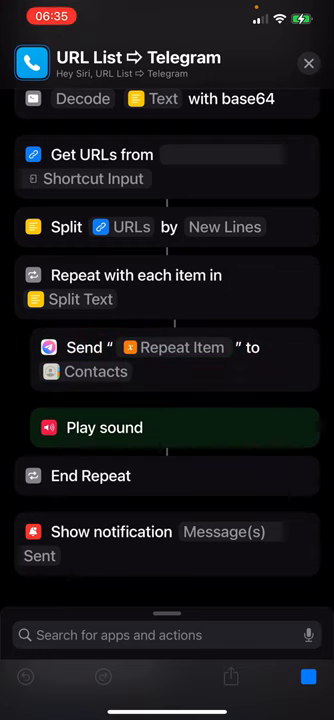
pyautogui.click(168, 360)
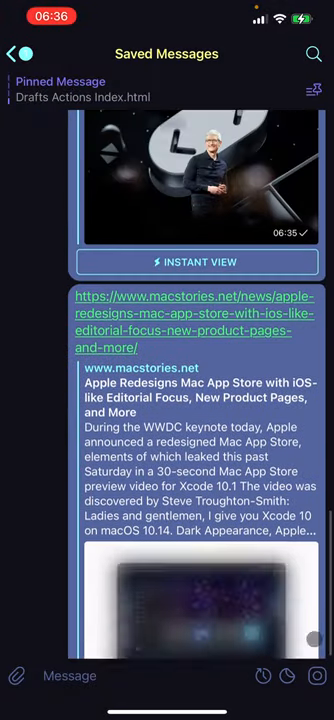
pyautogui.scroll(-3)
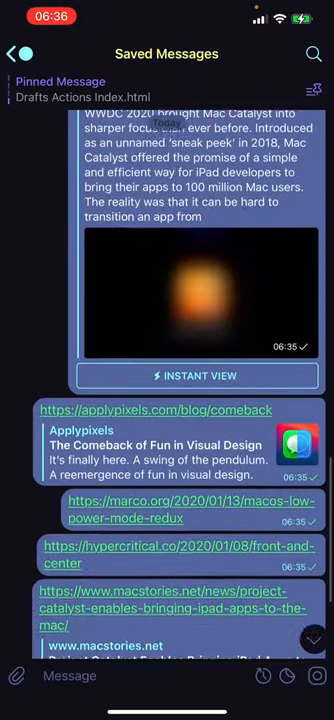